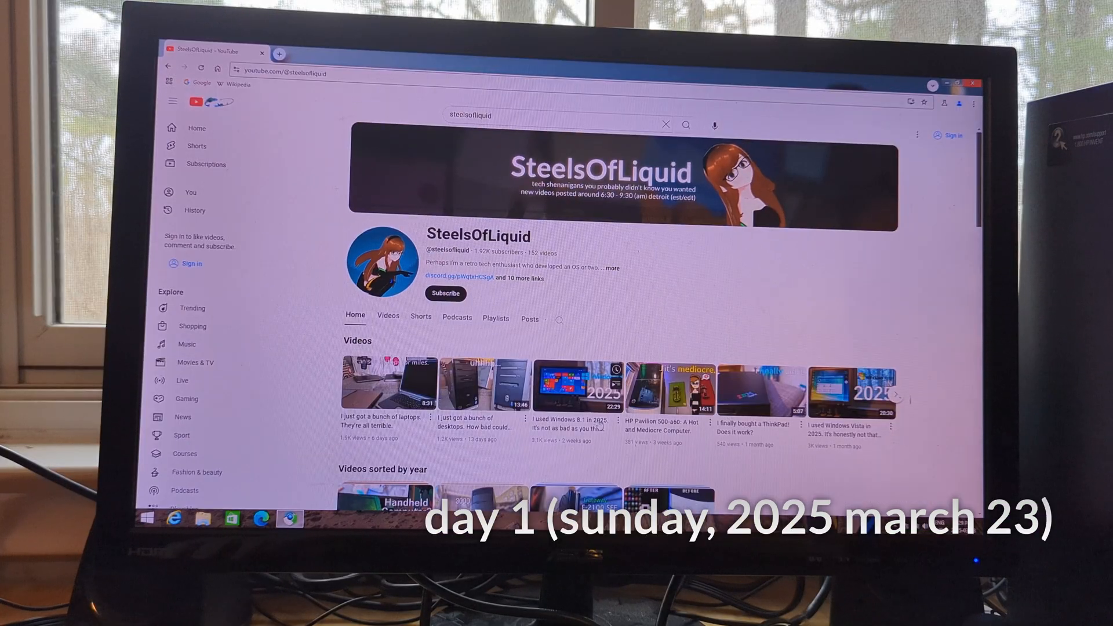
Step: Start playing the 'I used Windows 8.1 in 2025' video from the SteelsOfLiquid channel
click(569, 384)
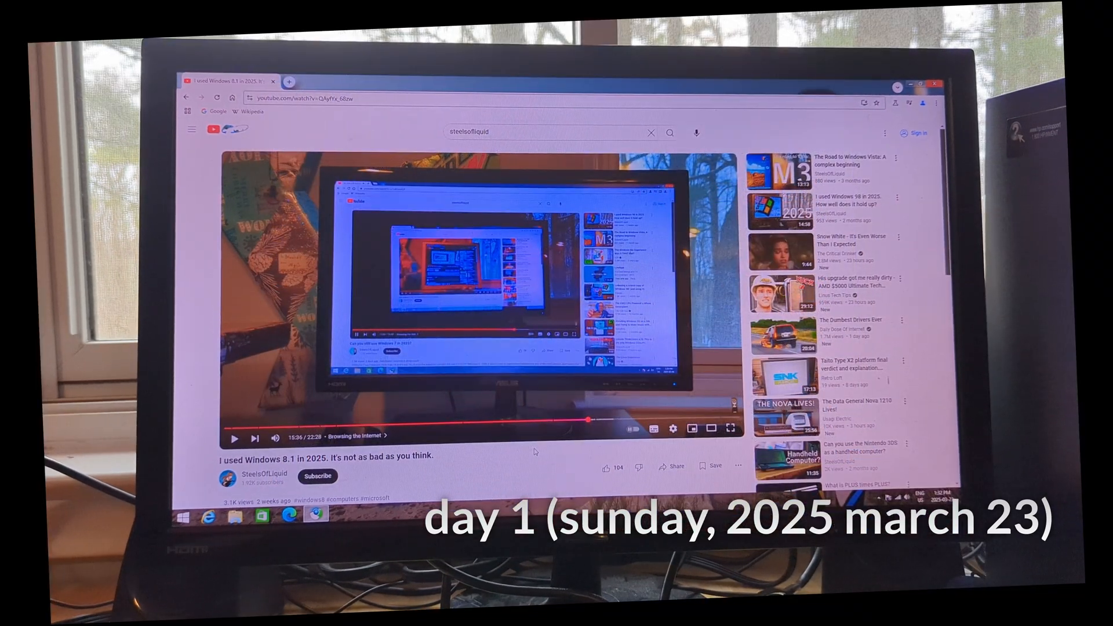
Step: Expand the AI Overview on the 'rdi halcyon' results via 'Show more' for the full breakdown
click(289, 81)
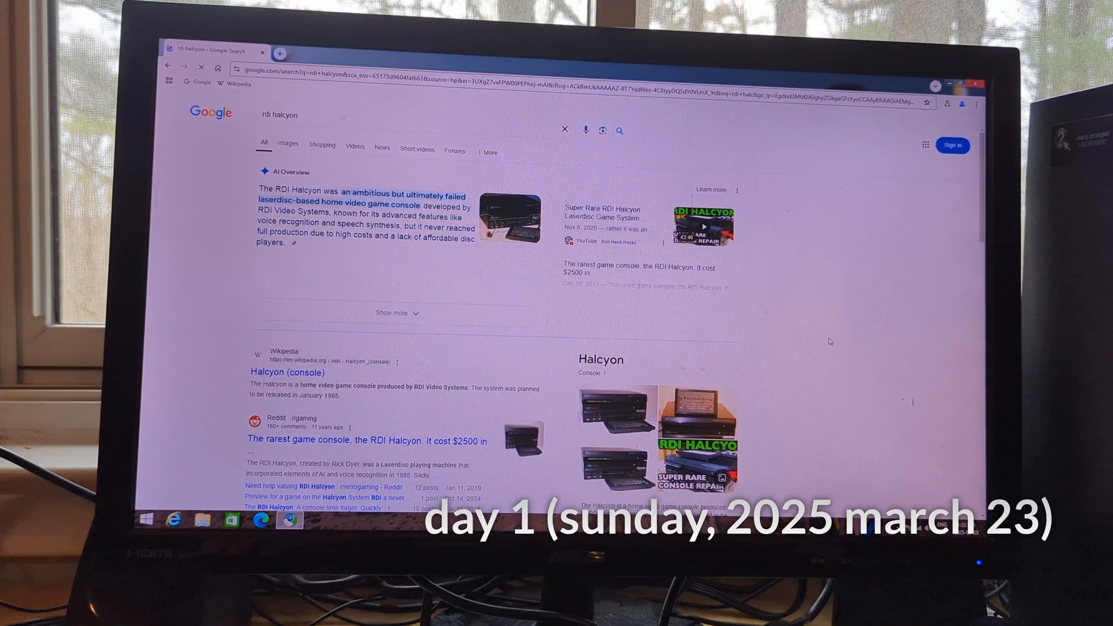
click(391, 313)
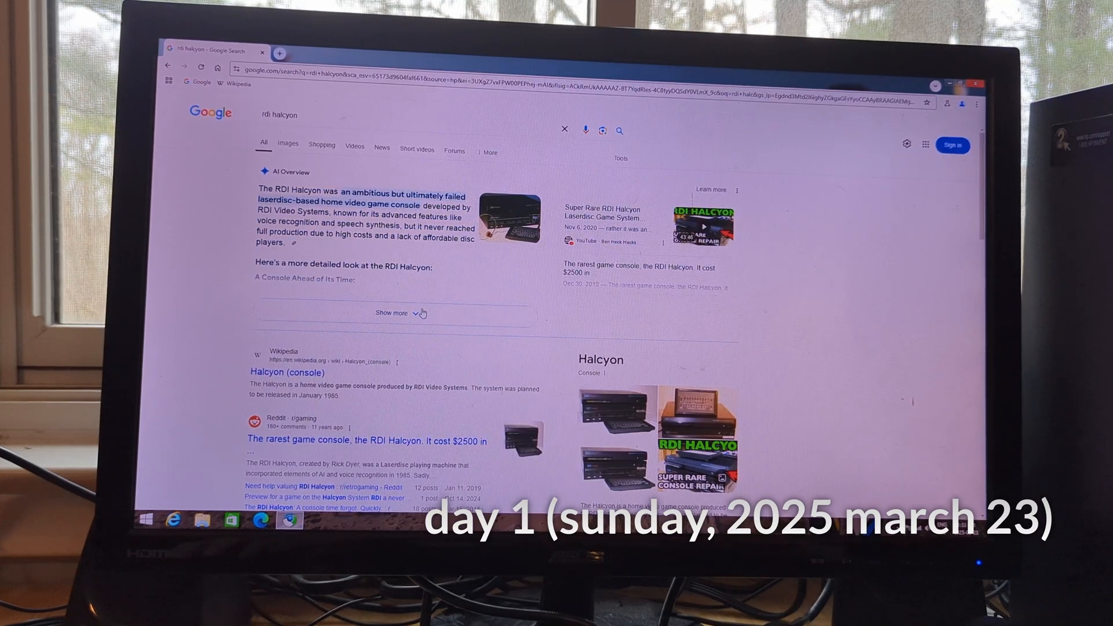
click(395, 313)
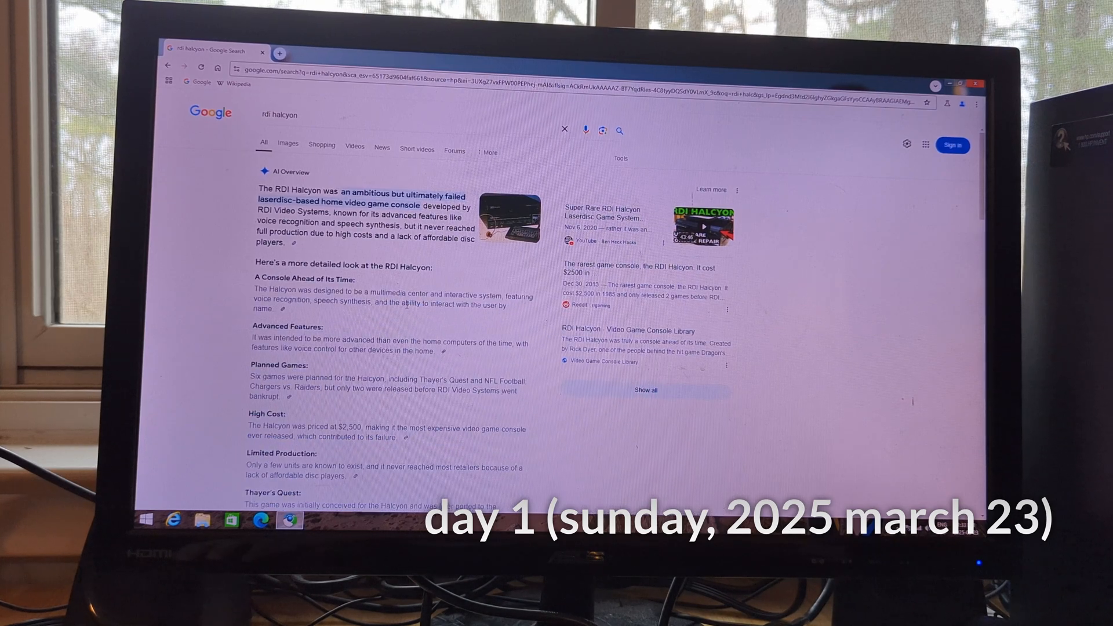